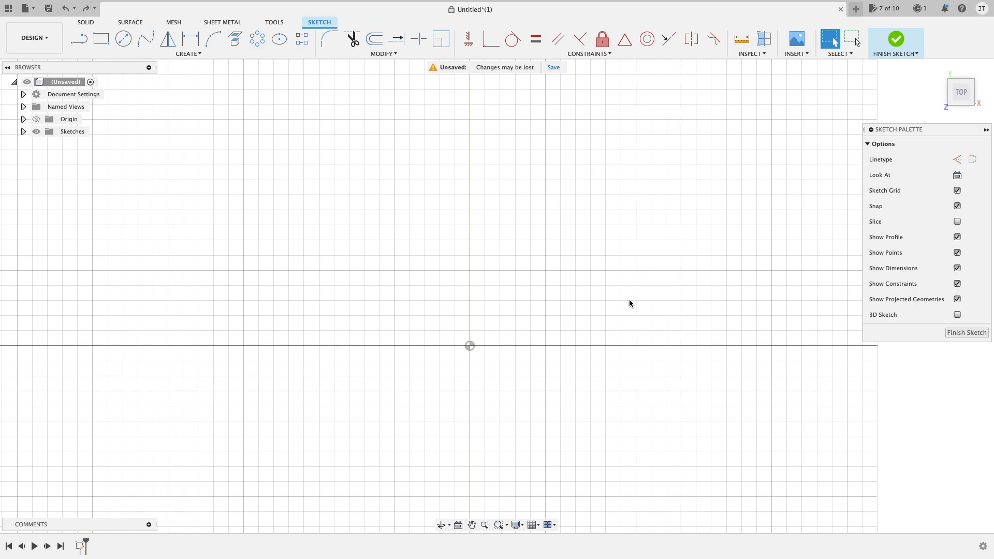
{"action": "mouse_move", "coordinate": [483, 227]}
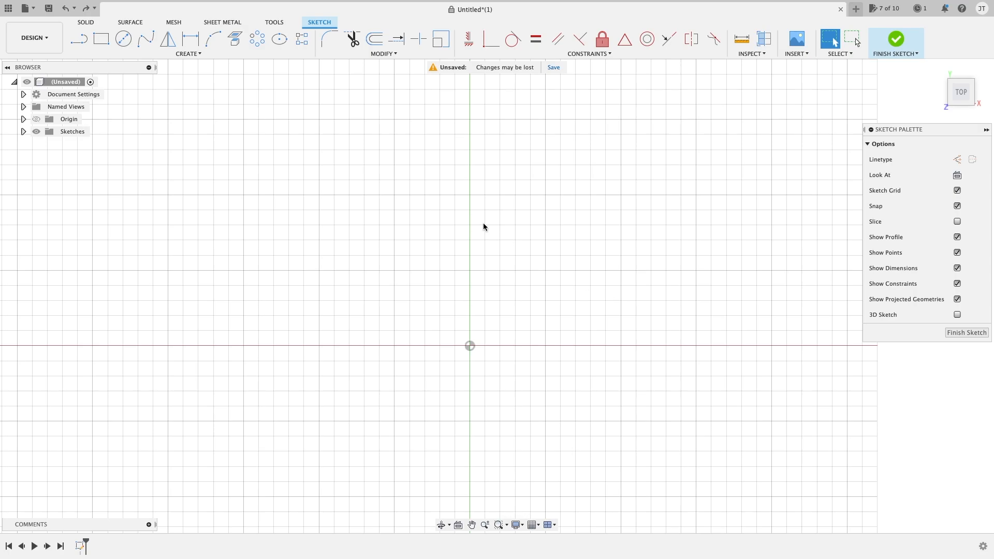
Step: Start the Center Diameter Circle tool in the empty sketch
{"action": "left_click", "coordinate": [123, 38]}
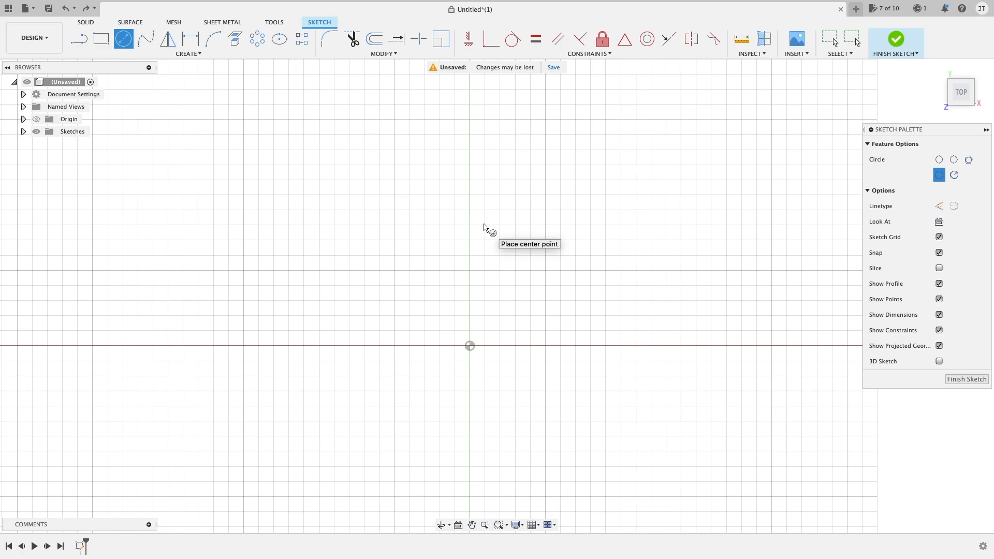
{"action": "mouse_move", "coordinate": [589, 167]}
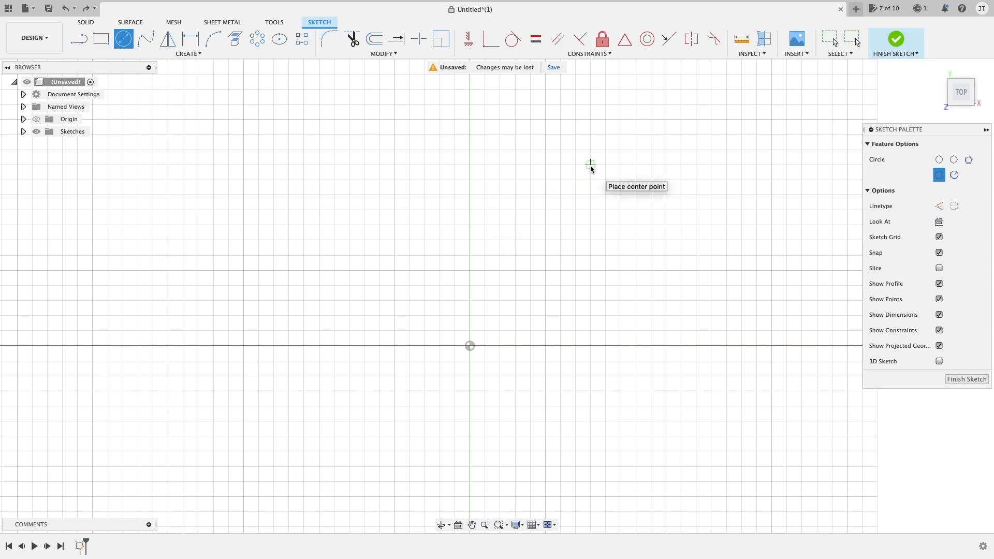
Step: Draw a 45 mm diameter circle centred above-right of the origin
{"action": "left_click", "coordinate": [591, 164]}
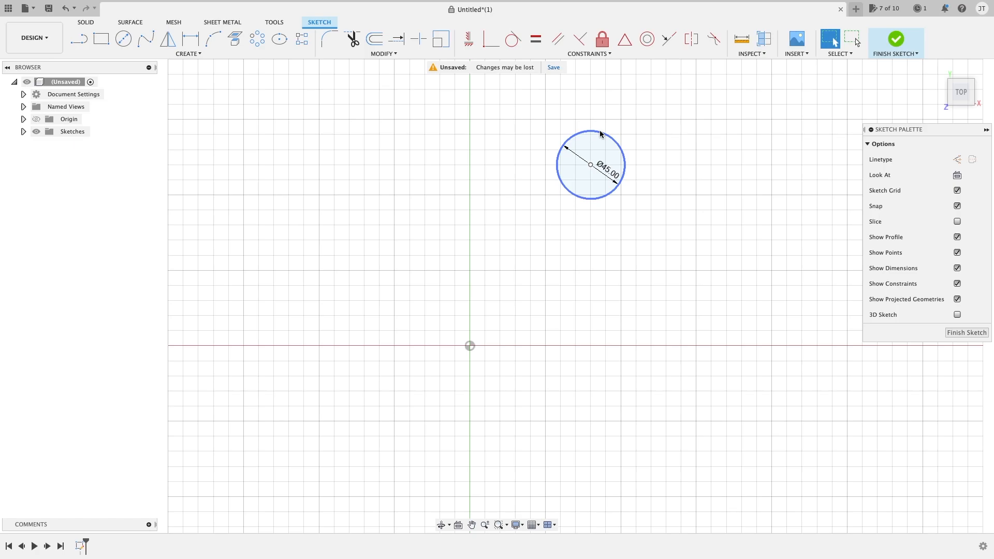
{"action": "left_click", "coordinate": [456, 143]}
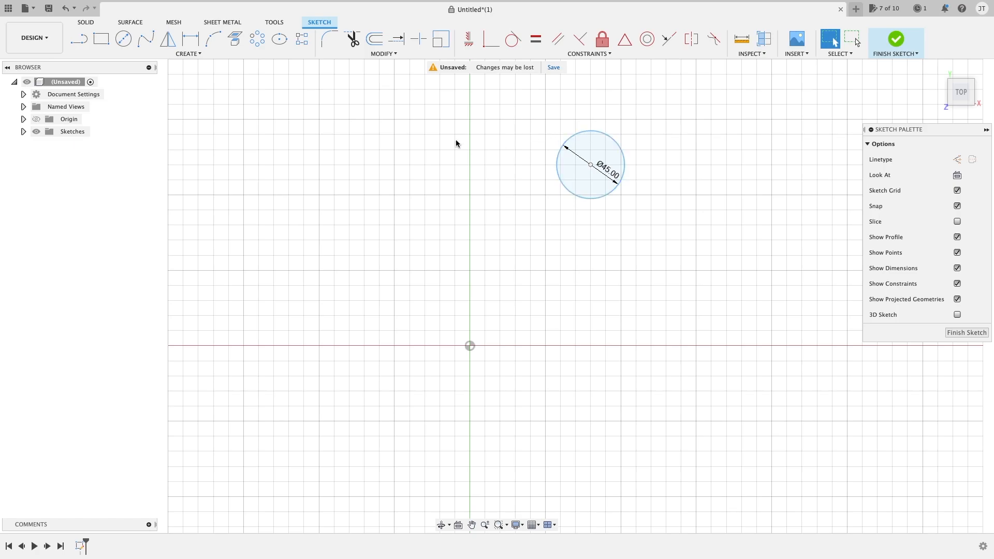
Step: Start a Circular Pattern from the sketch Create menu
{"action": "left_click", "coordinate": [187, 53]}
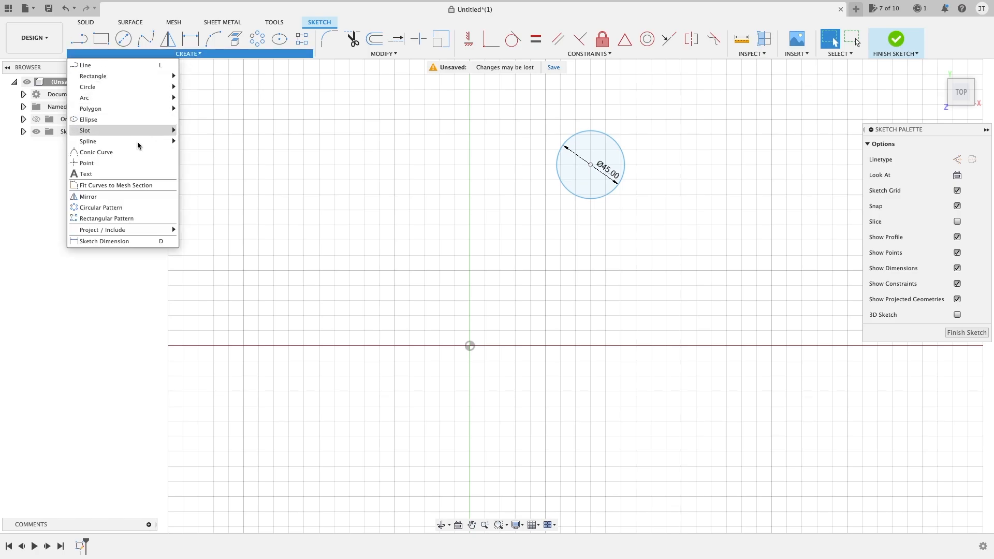
{"action": "left_click", "coordinate": [100, 207]}
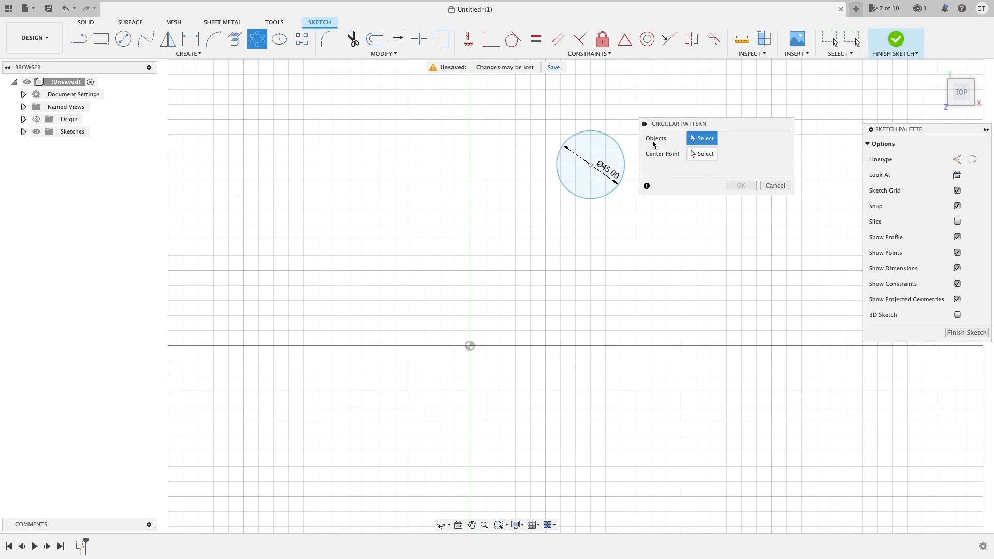
{"action": "mouse_move", "coordinate": [660, 153]}
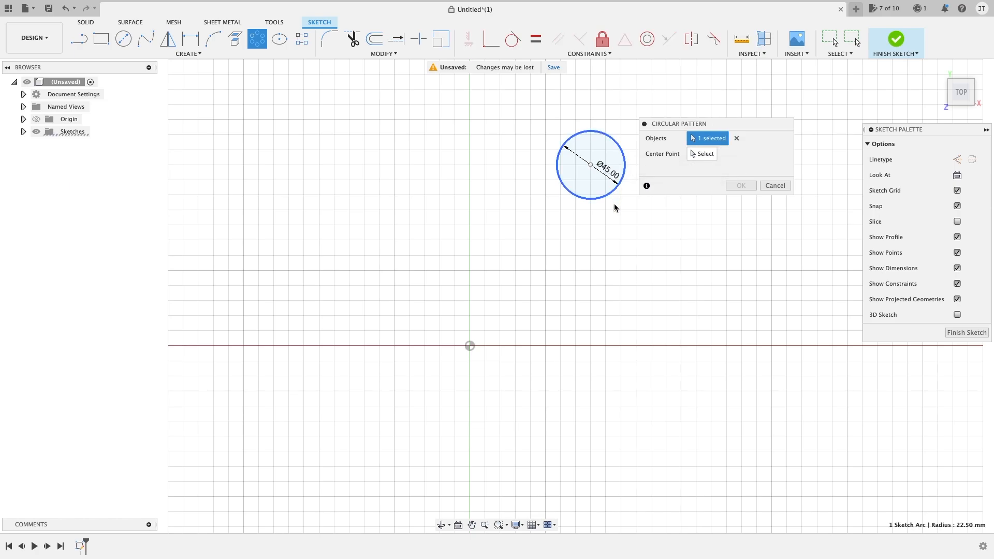
{"action": "mouse_move", "coordinate": [659, 158]}
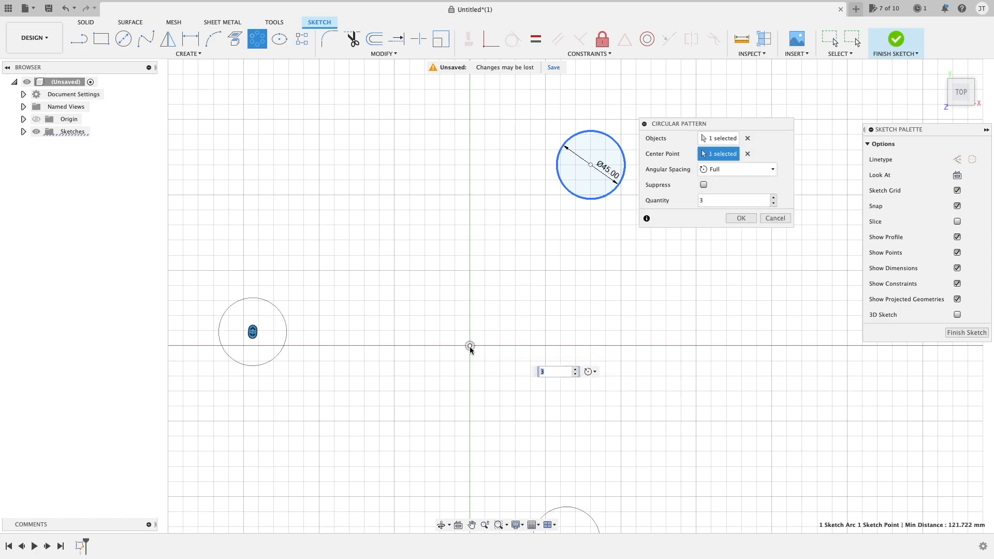
{"action": "scroll", "scroll_direction": "down", "scroll_amount": 3}
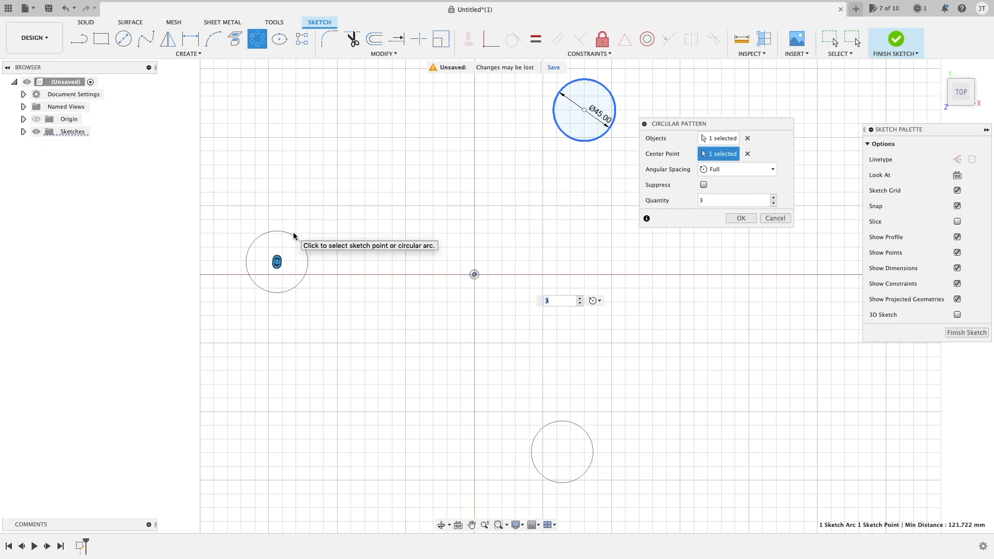
{"action": "mouse_move", "coordinate": [608, 452]}
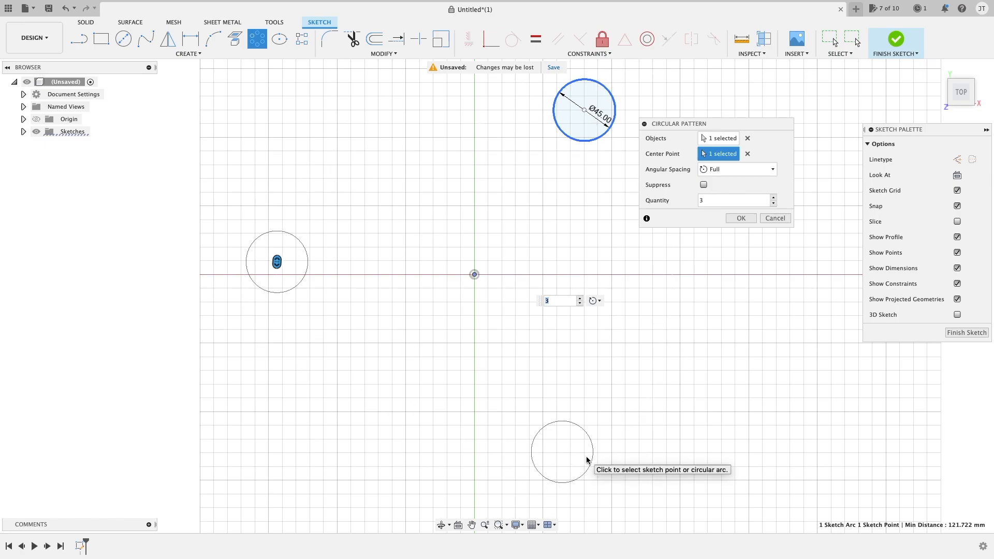
{"action": "left_click", "coordinate": [733, 200]}
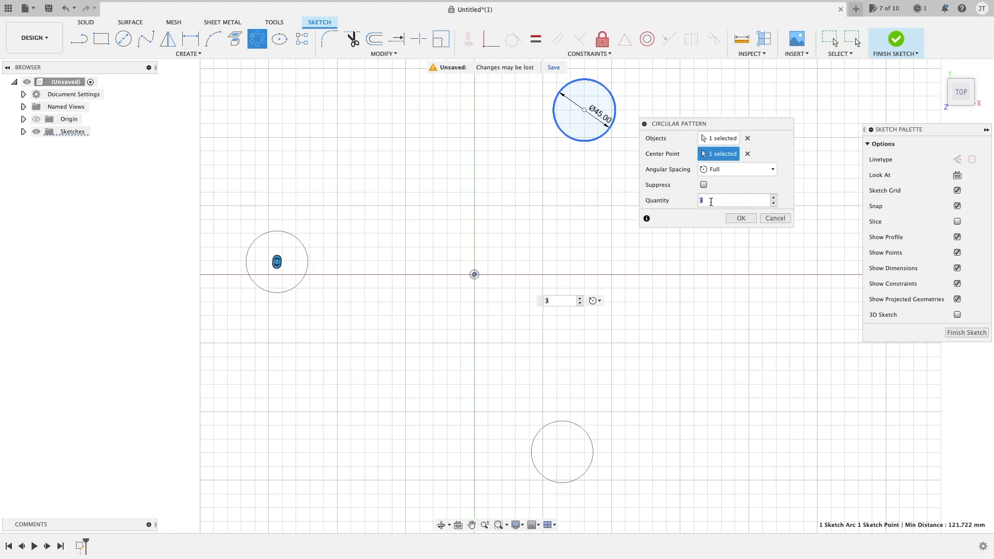
Step: Set the circular pattern quantity to 10 circles around the origin
{"action": "type", "text": "5"}
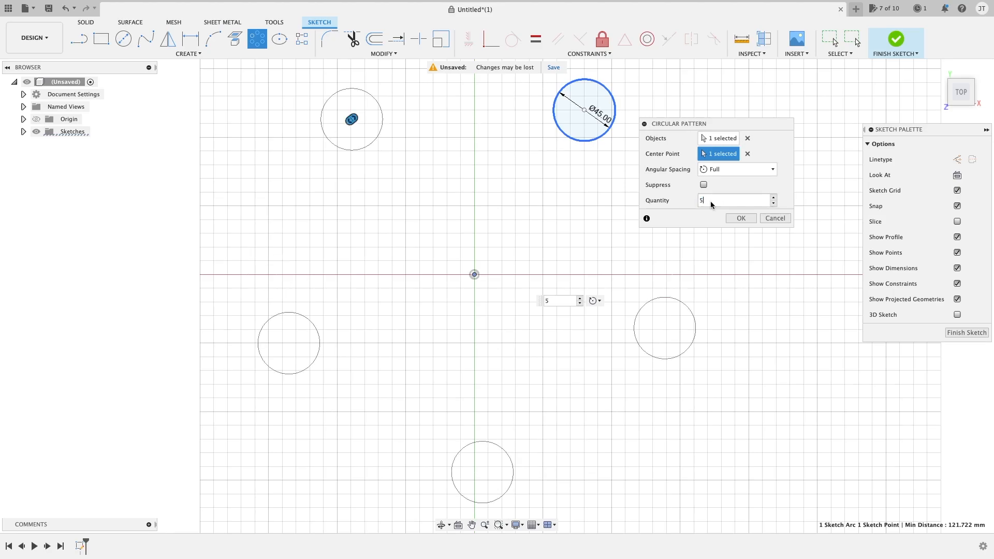
{"action": "type", "text": "1"}
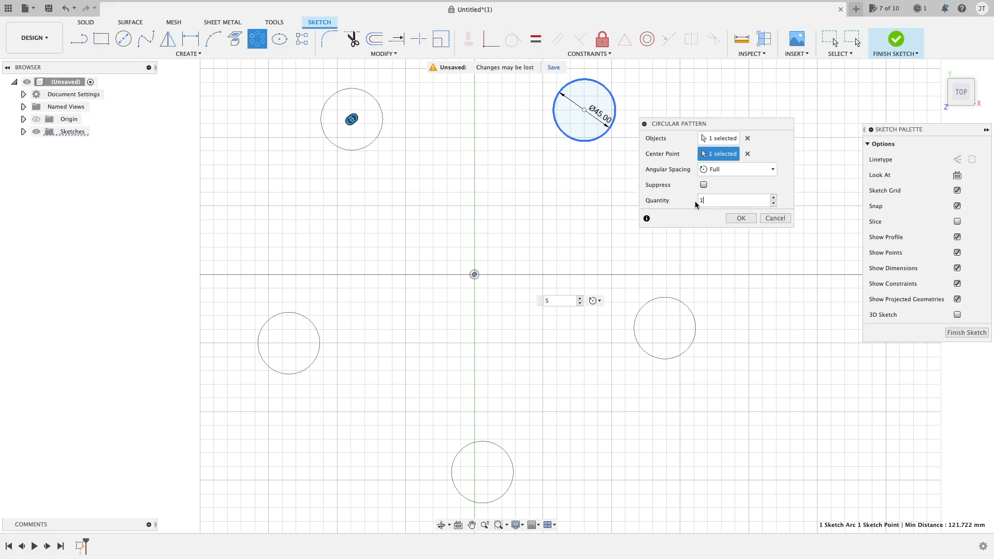
{"action": "type", "text": "10"}
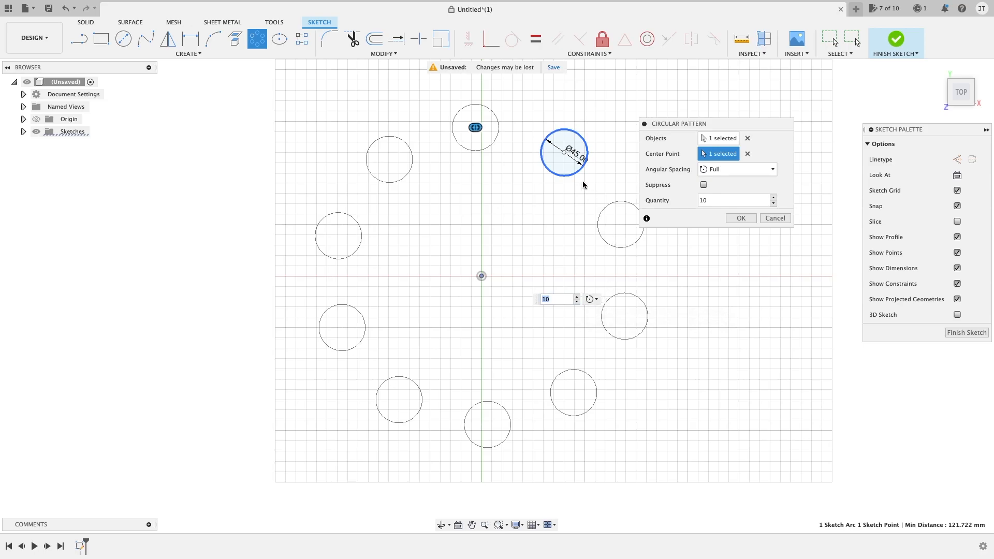
{"action": "mouse_move", "coordinate": [639, 255]}
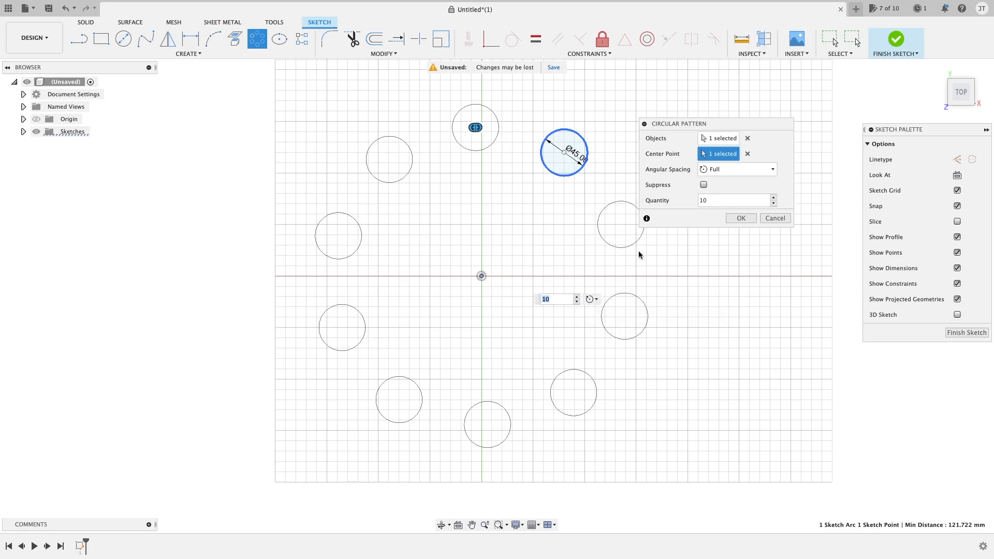
{"action": "mouse_move", "coordinate": [505, 128]}
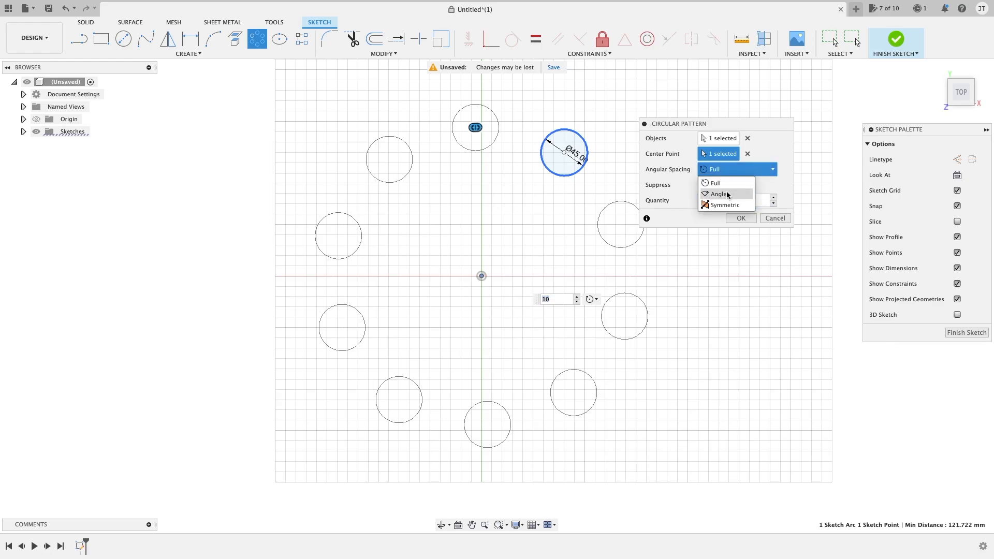
Step: Use symmetric Angle spacing and widen the total pattern angle to 325 degrees
{"action": "left_click", "coordinate": [719, 194]}
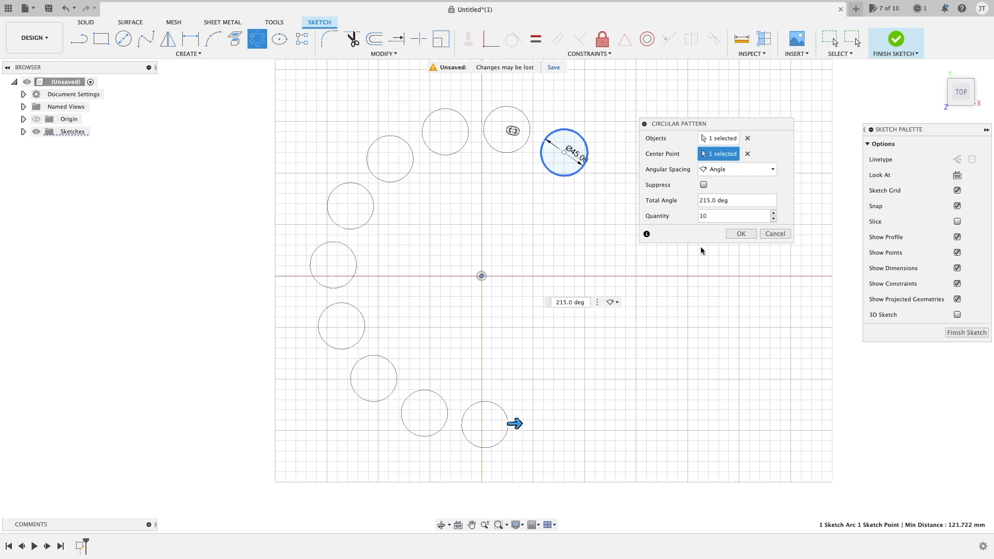
{"action": "left_click", "coordinate": [737, 169]}
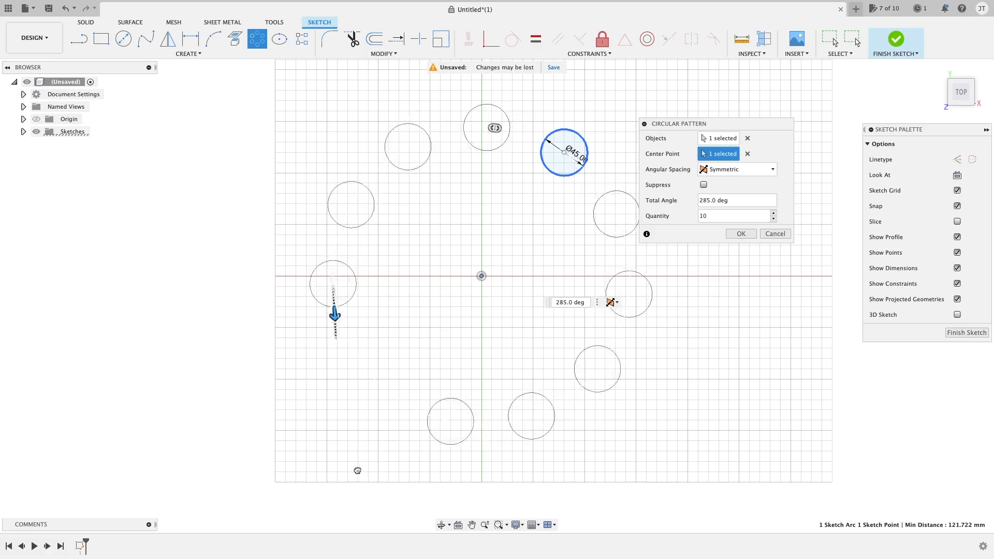
{"action": "left_click_drag", "start_coordinate": [335, 315], "coordinate": [357, 364]}
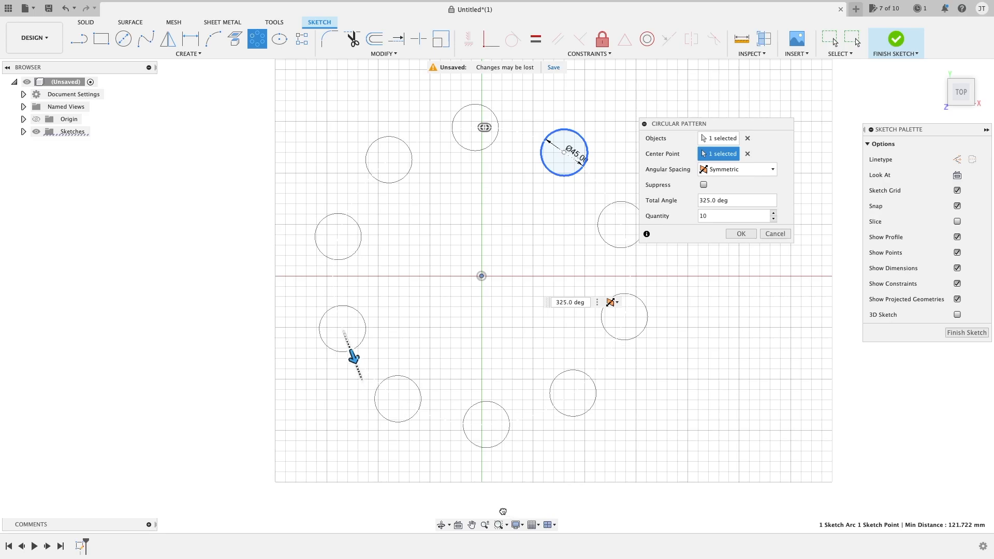
{"action": "left_click", "coordinate": [568, 302]}
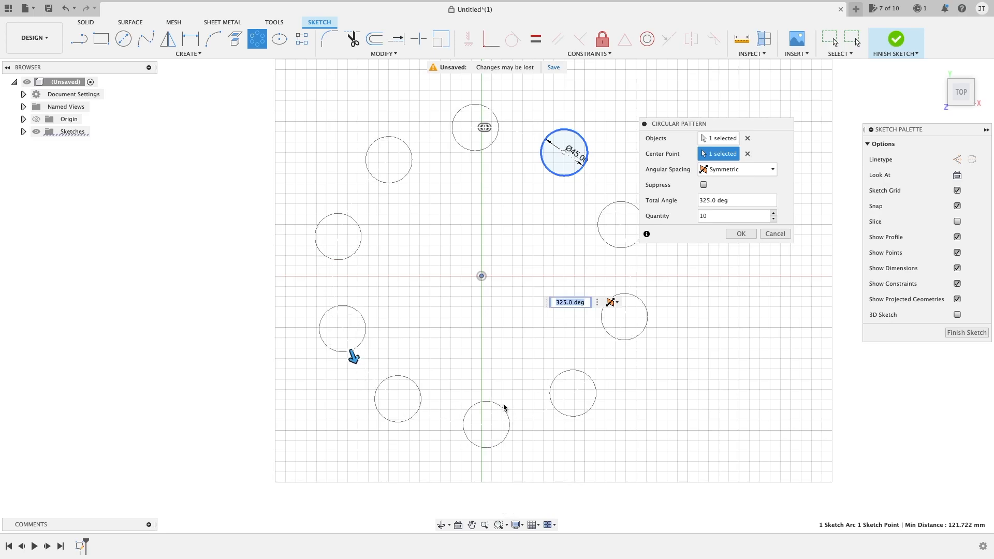
{"action": "mouse_move", "coordinate": [524, 214]}
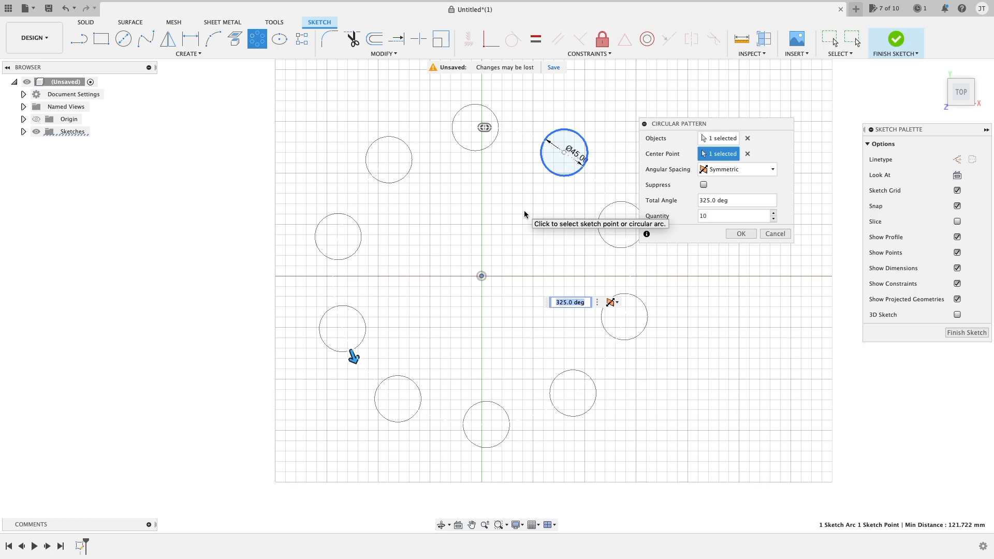
Step: Accept the circular pattern, leaving ten 45 mm circles around the origin
{"action": "left_click", "coordinate": [739, 233]}
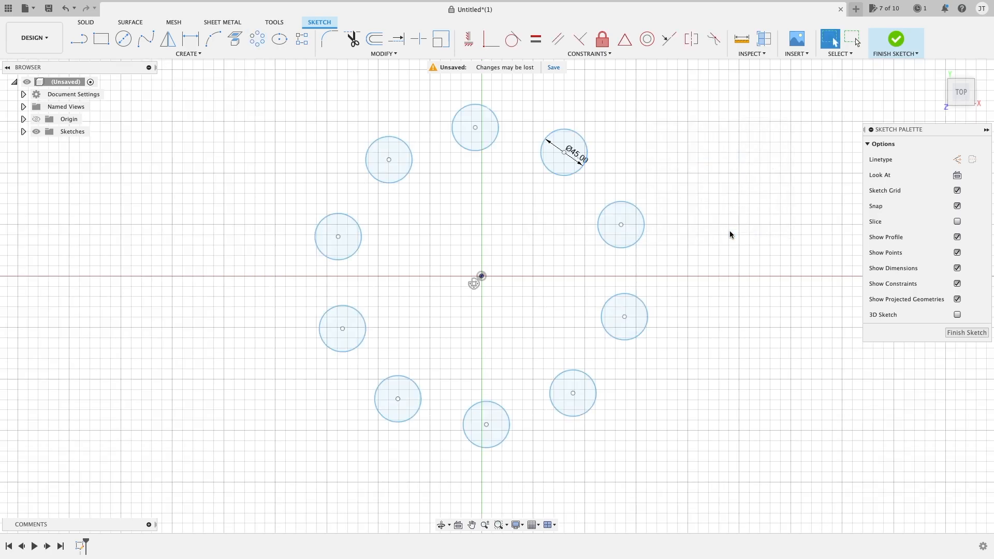
{"action": "mouse_move", "coordinate": [504, 281]}
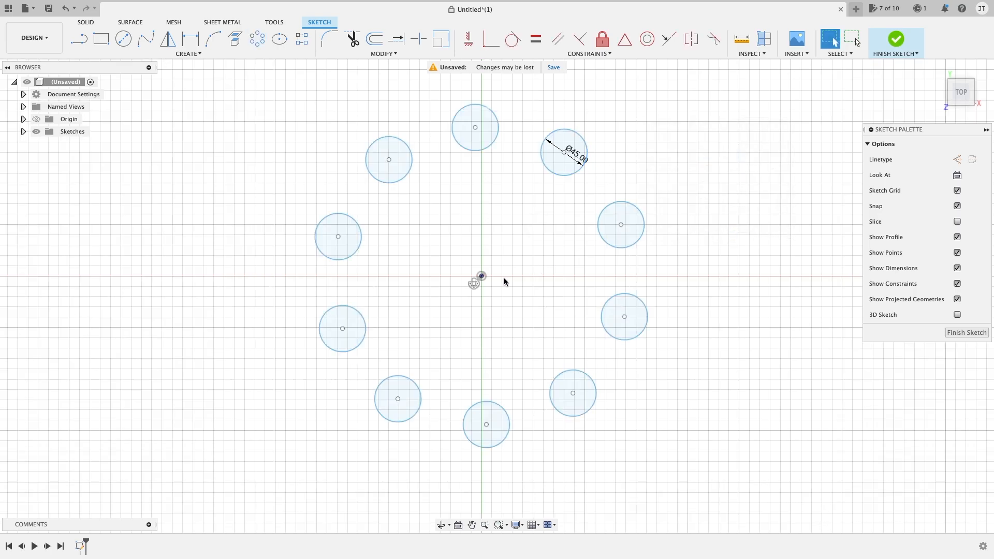
{"action": "left_click", "coordinate": [189, 54]}
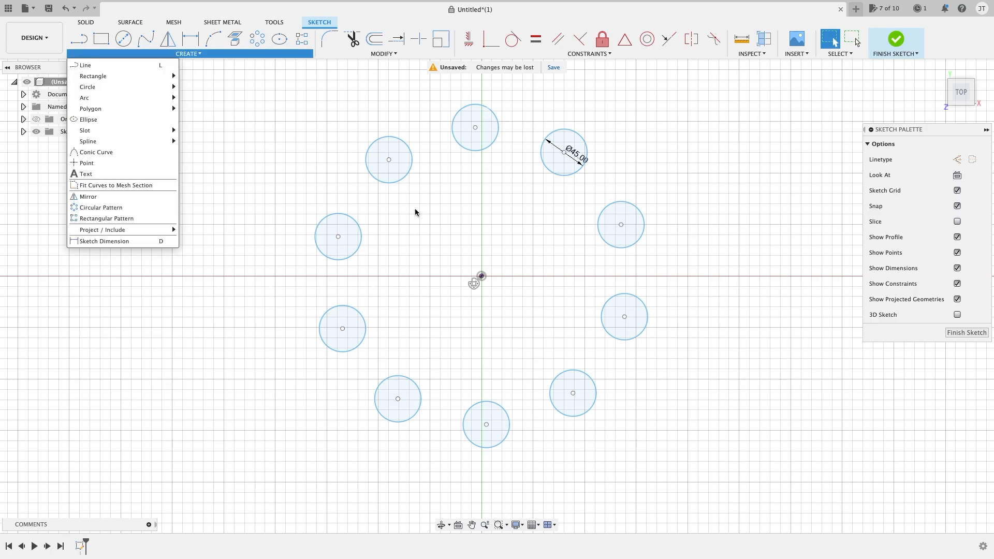